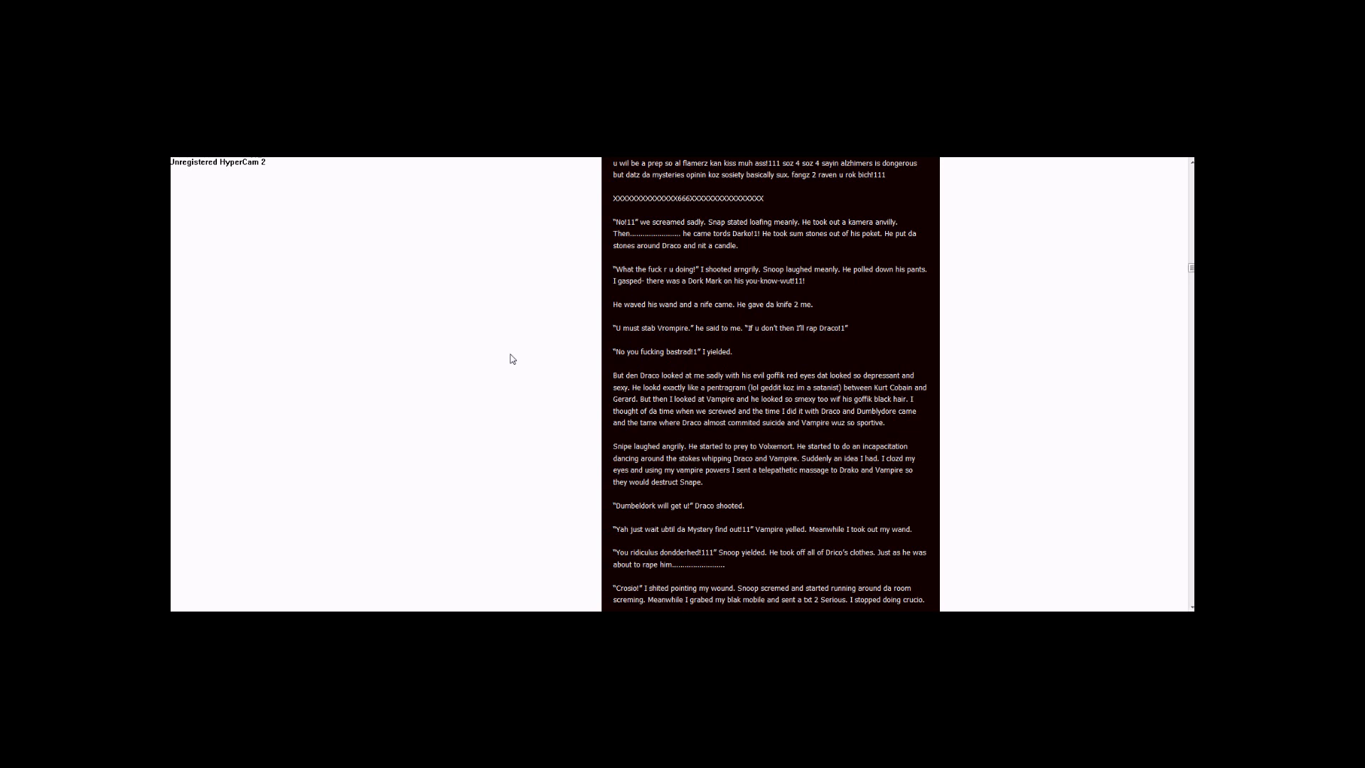
scroll("down", 3)
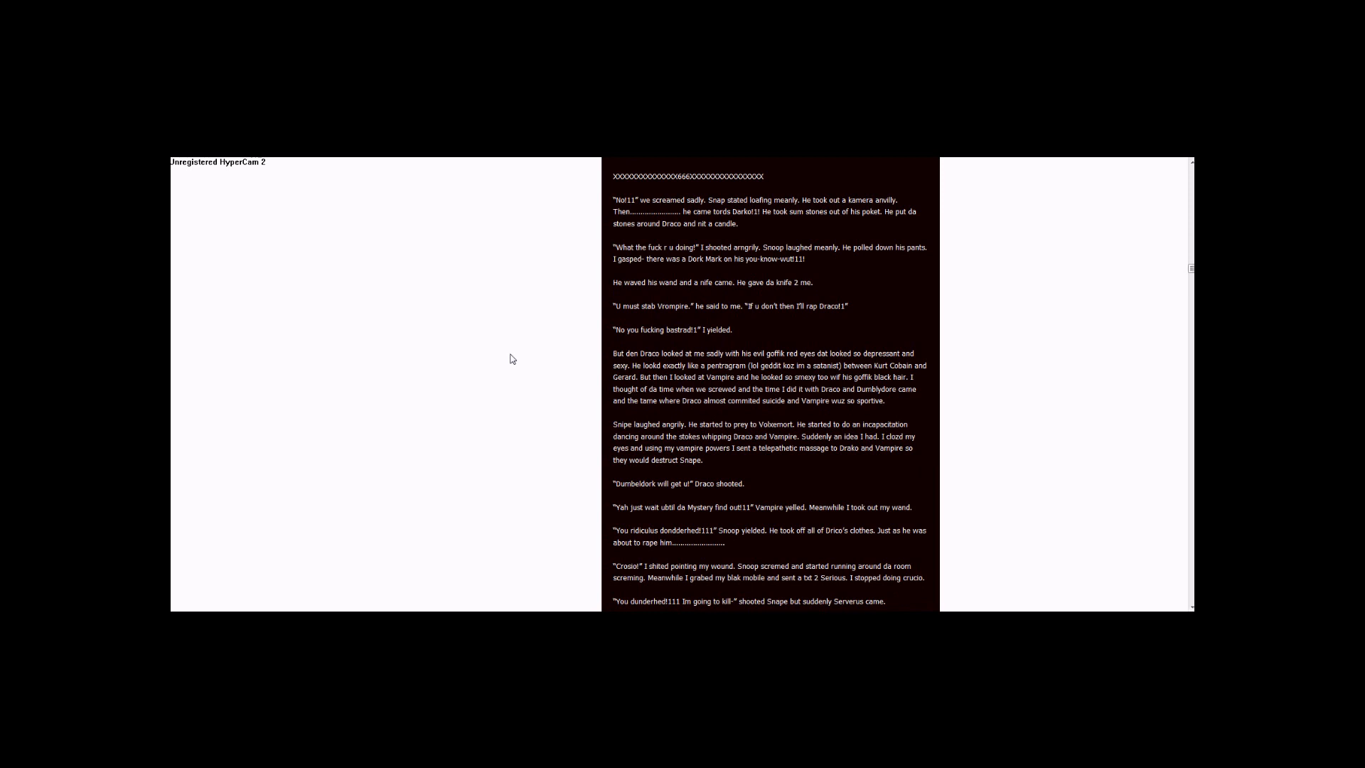